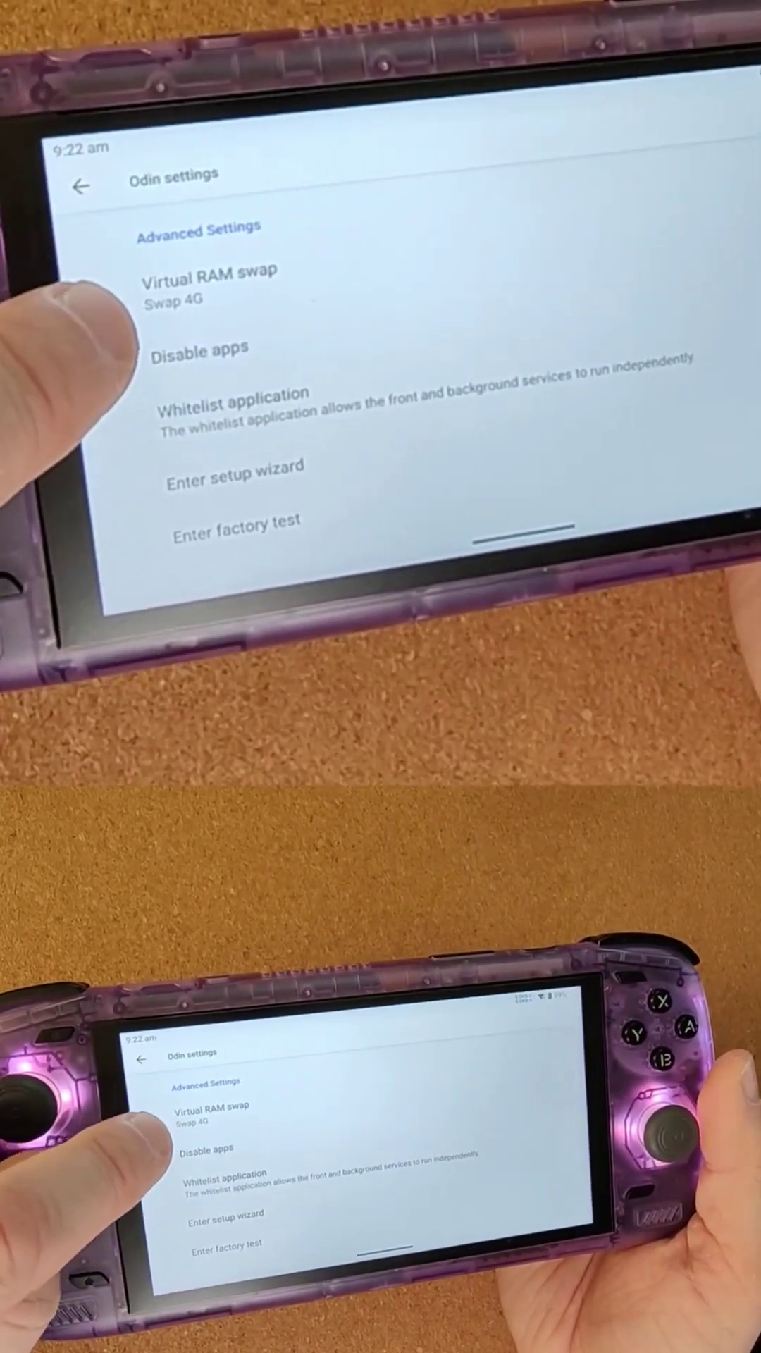
Bring up the Virtual RAM swap choices, Off or Swap 4G, in Advanced Settings.
click(209, 279)
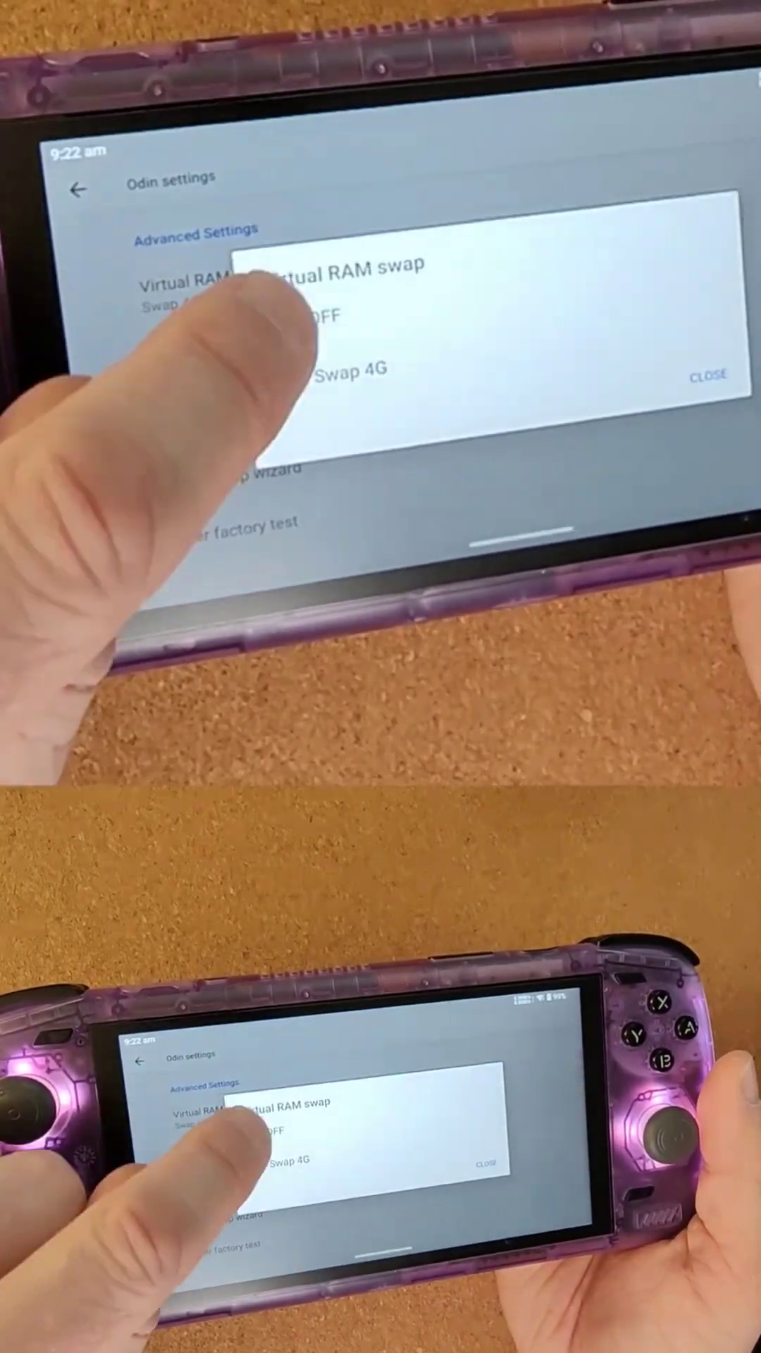